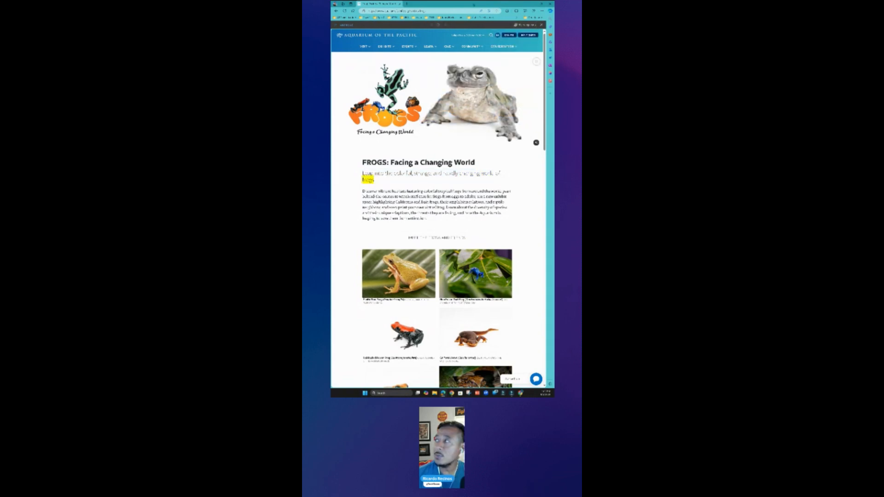
- Set the aquarium frog video's translation from English to Spanish and start translating
scroll(up, 3)
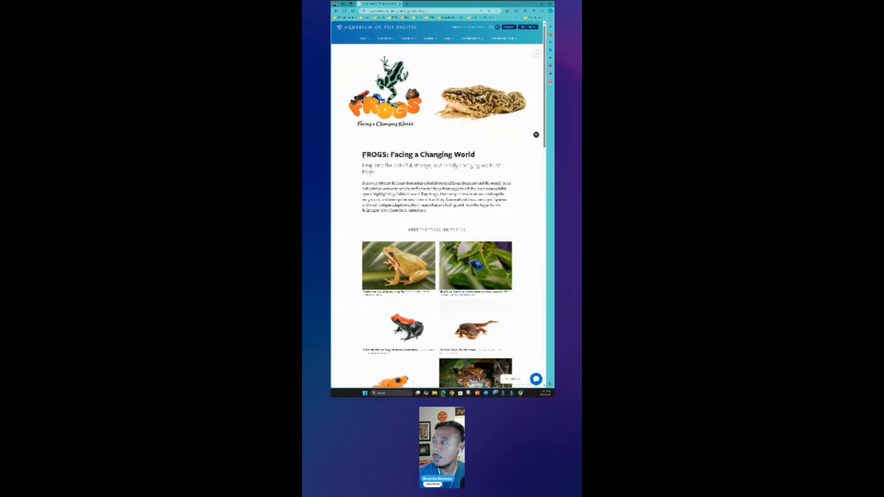
right_click(434, 192)
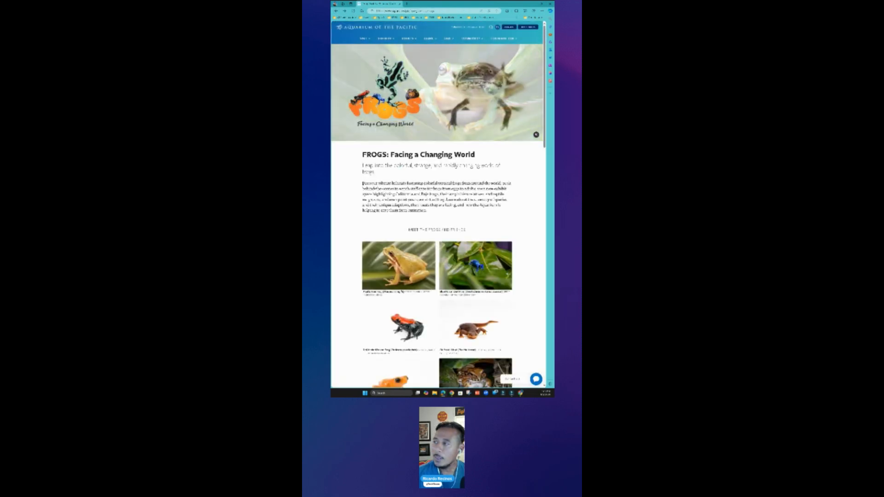
right_click(431, 198)
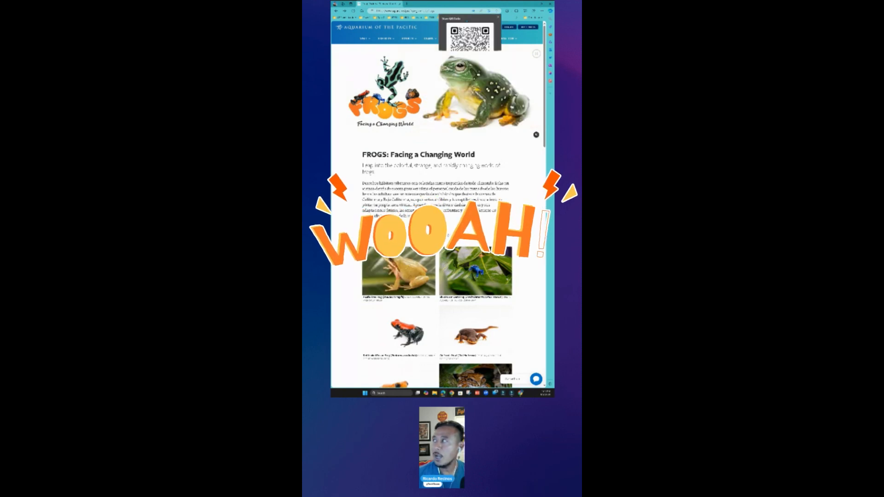
scroll(down, 3)
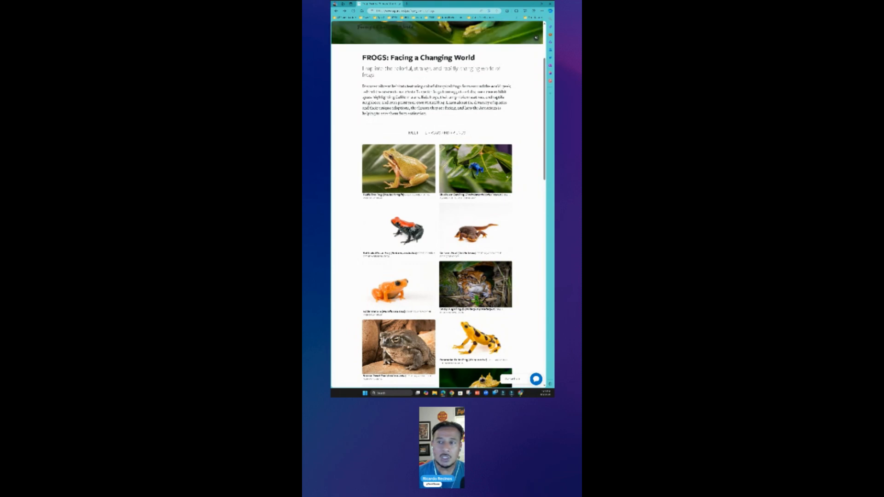
scroll(up, 3)
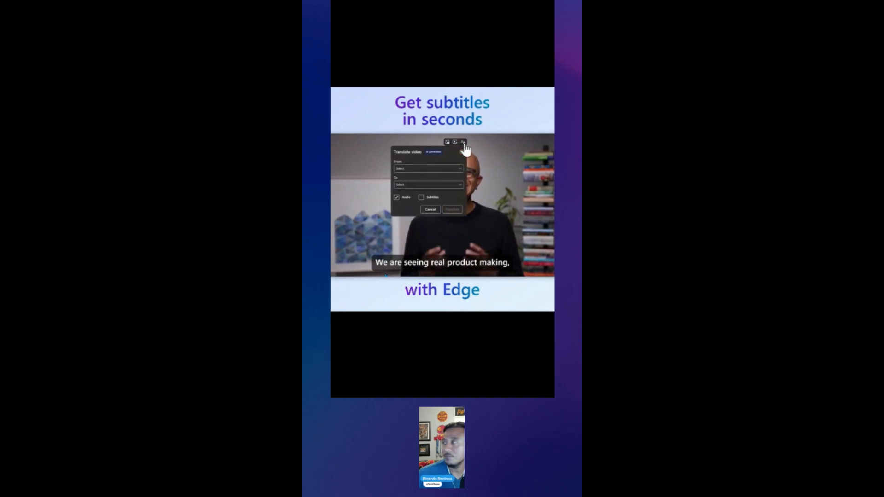
click(428, 184)
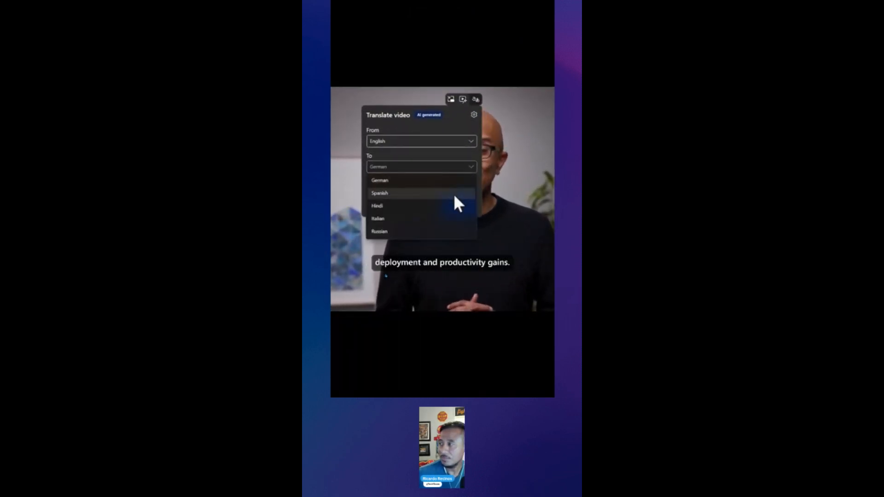
click(379, 193)
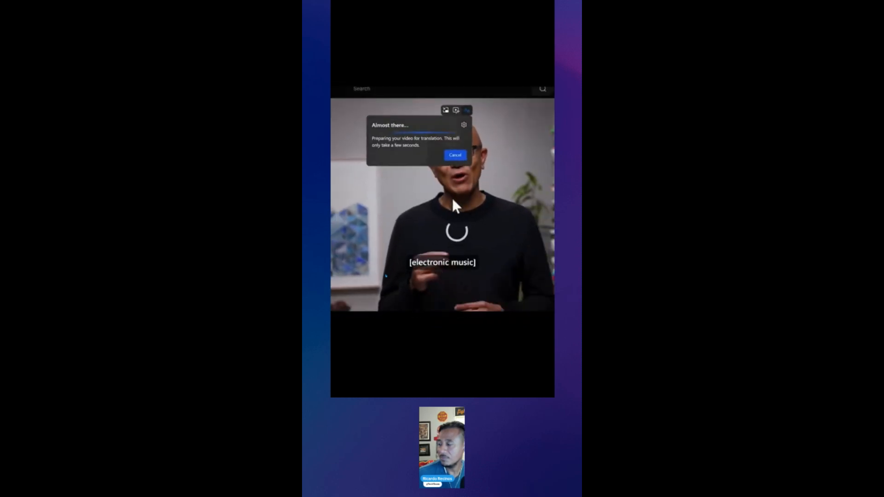